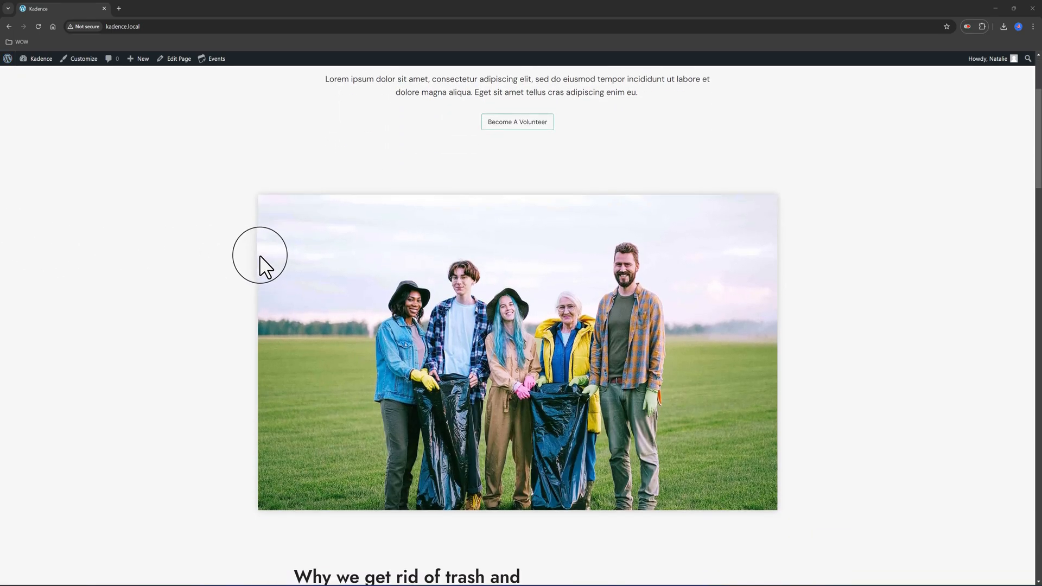
# Step: View the site's Blog page with its grid of Charity posts, then return to the admin dashboard
pyautogui.scroll(-3)
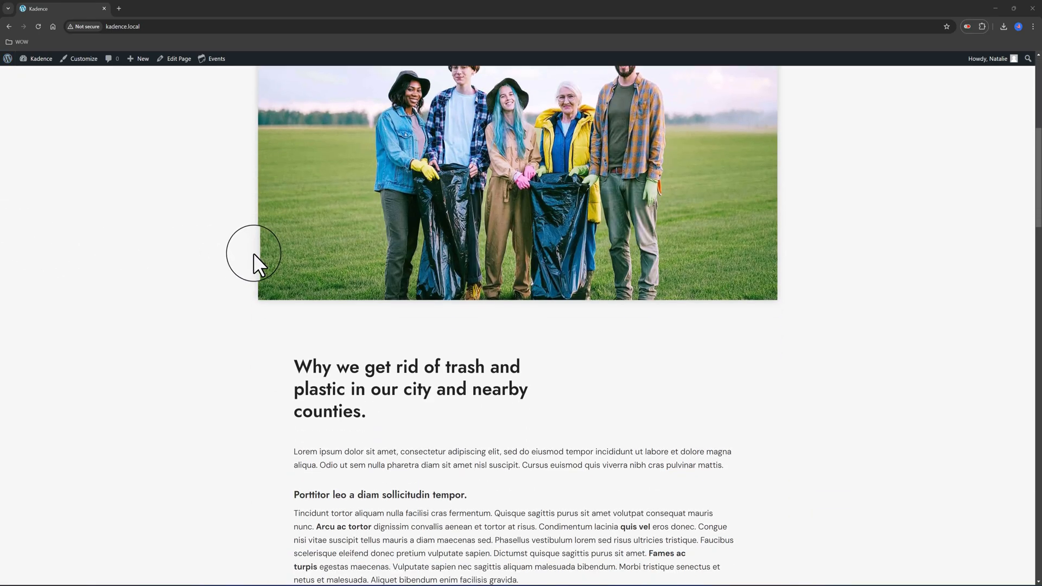
pyautogui.click(522, 83)
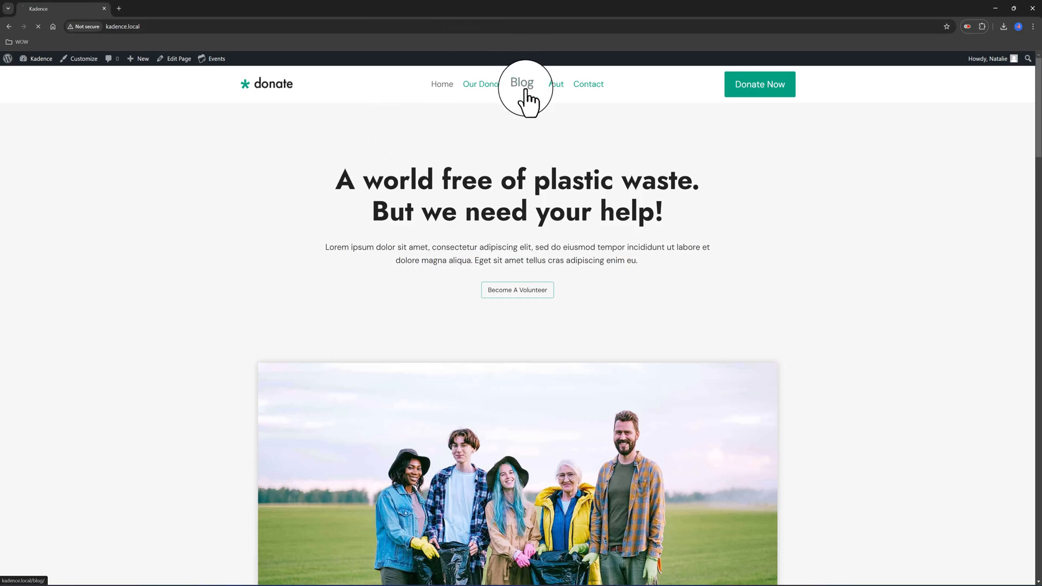
pyautogui.click(522, 84)
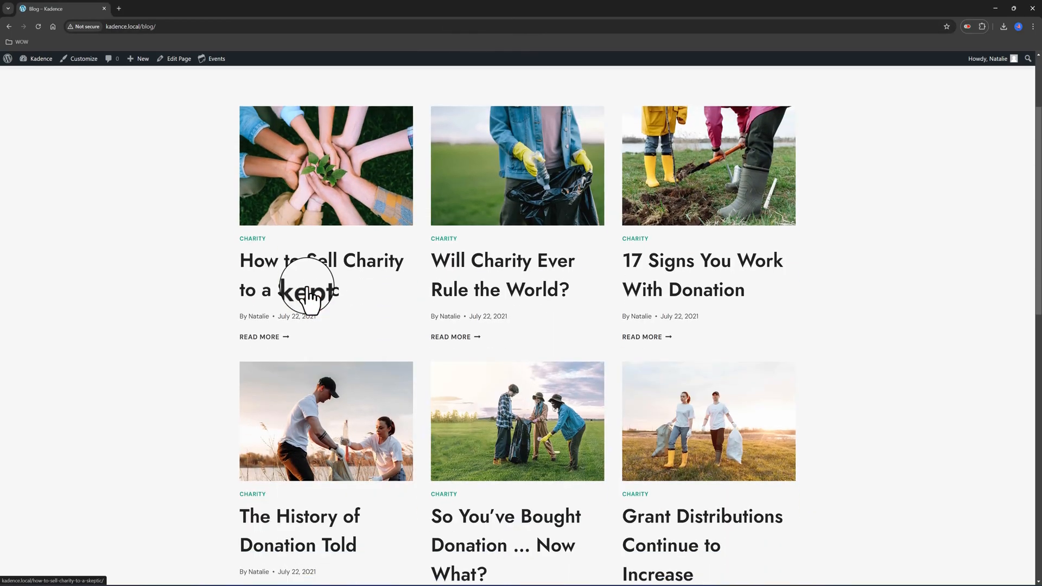
pyautogui.scroll(-3)
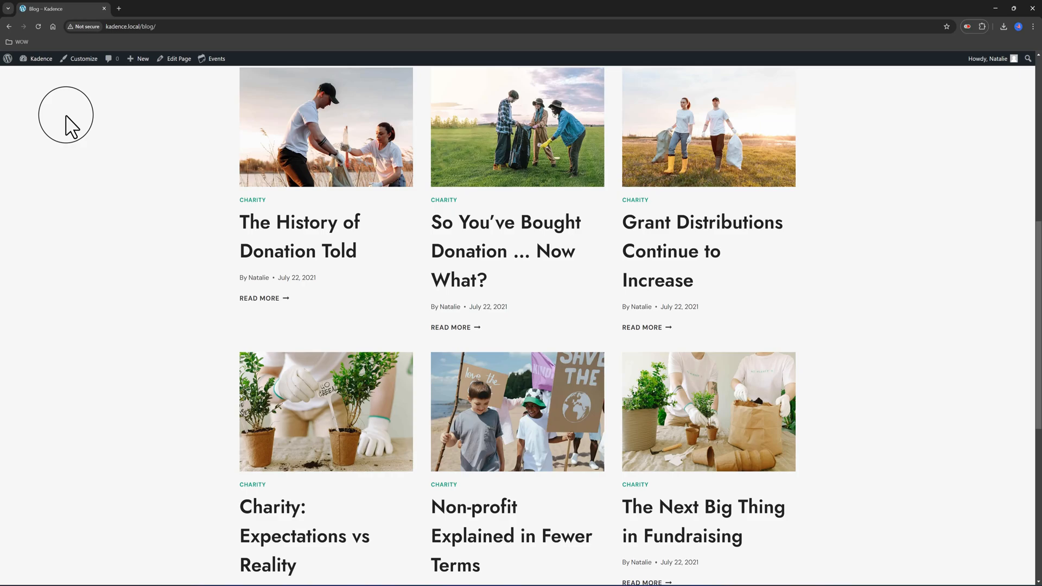
pyautogui.click(40, 59)
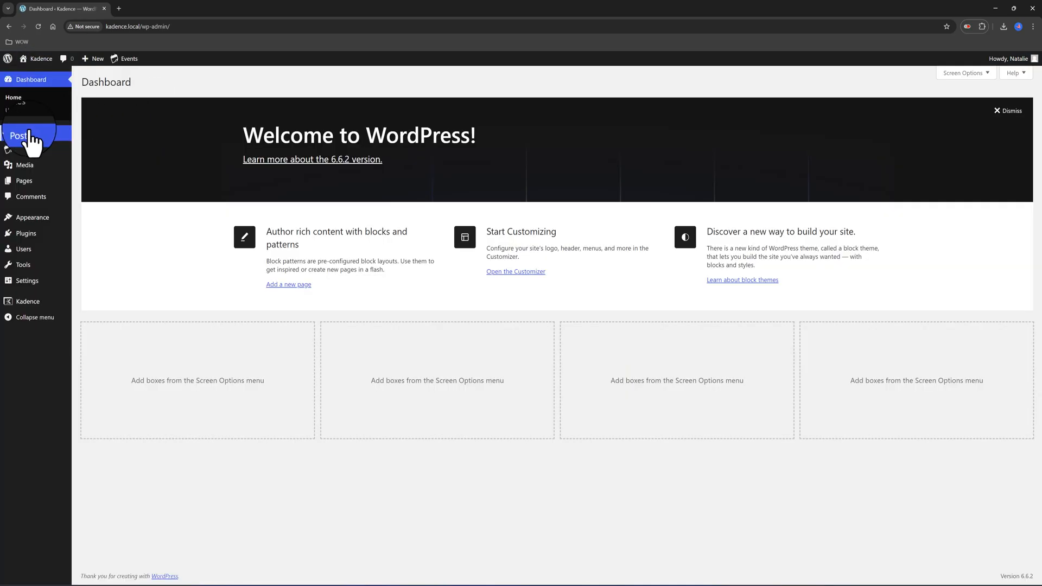
pyautogui.click(24, 137)
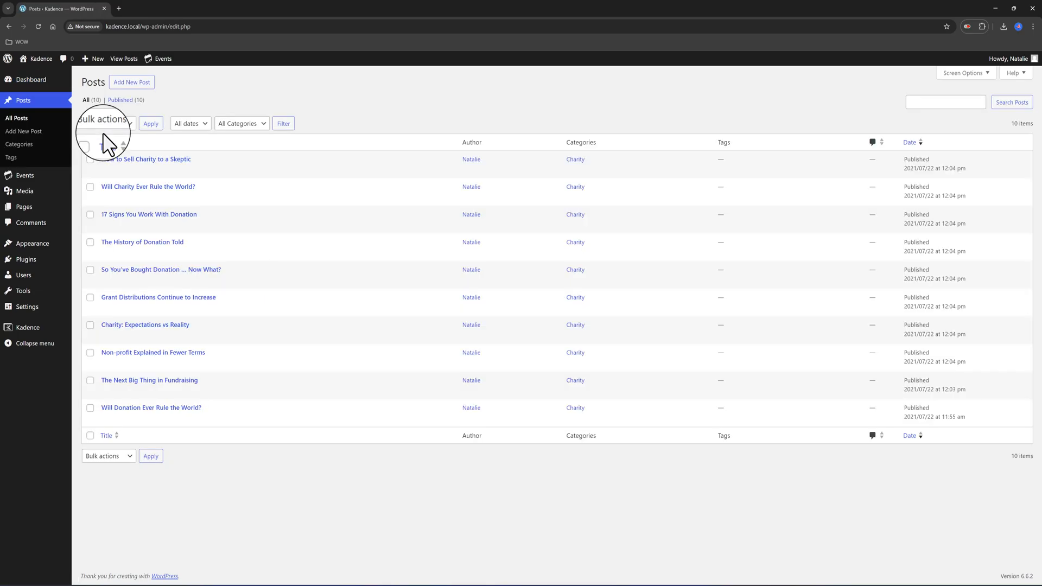
pyautogui.moveTo(443, 410)
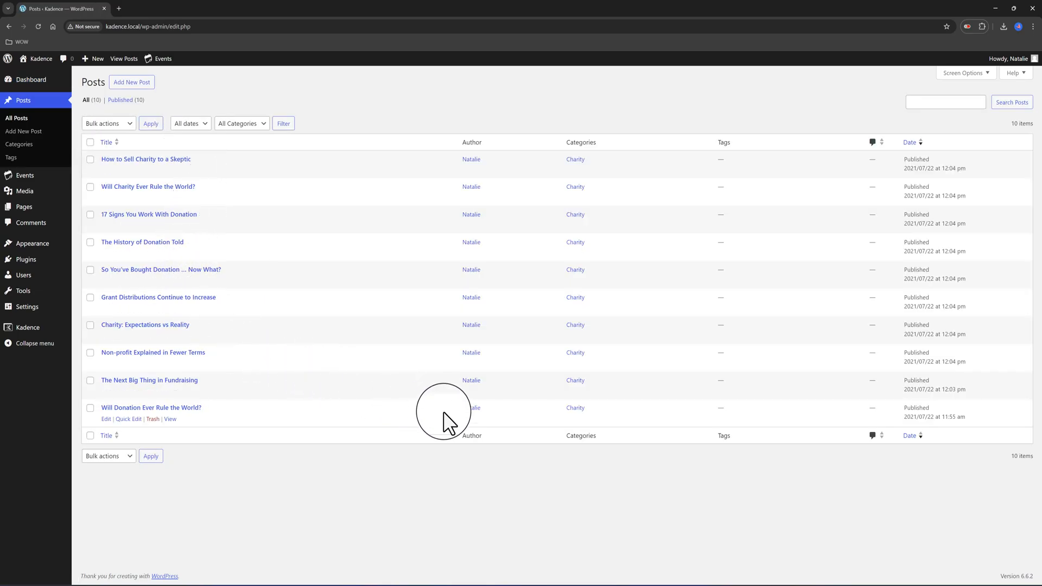
pyautogui.moveTo(566, 269)
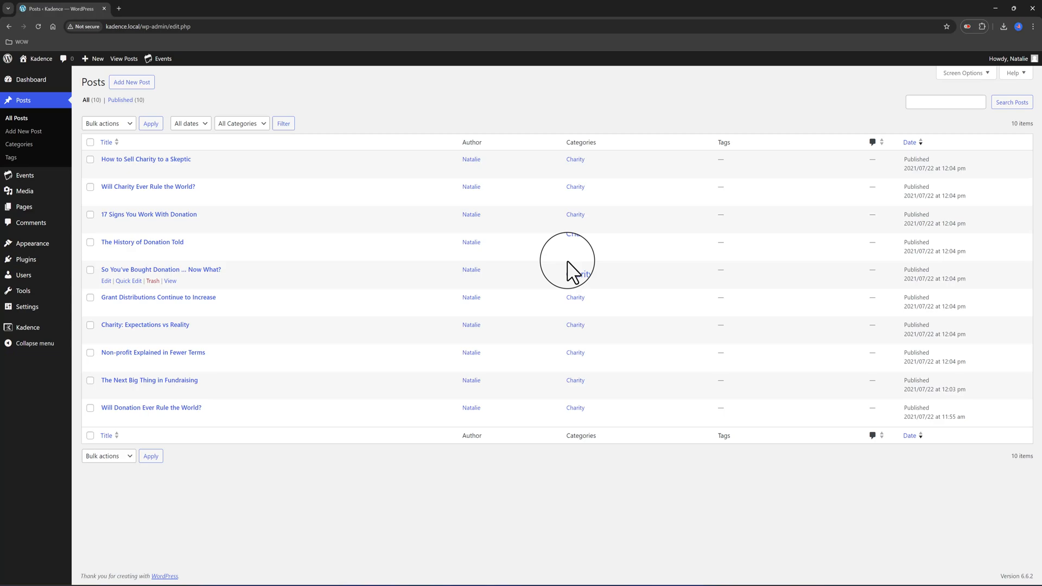
pyautogui.click(23, 144)
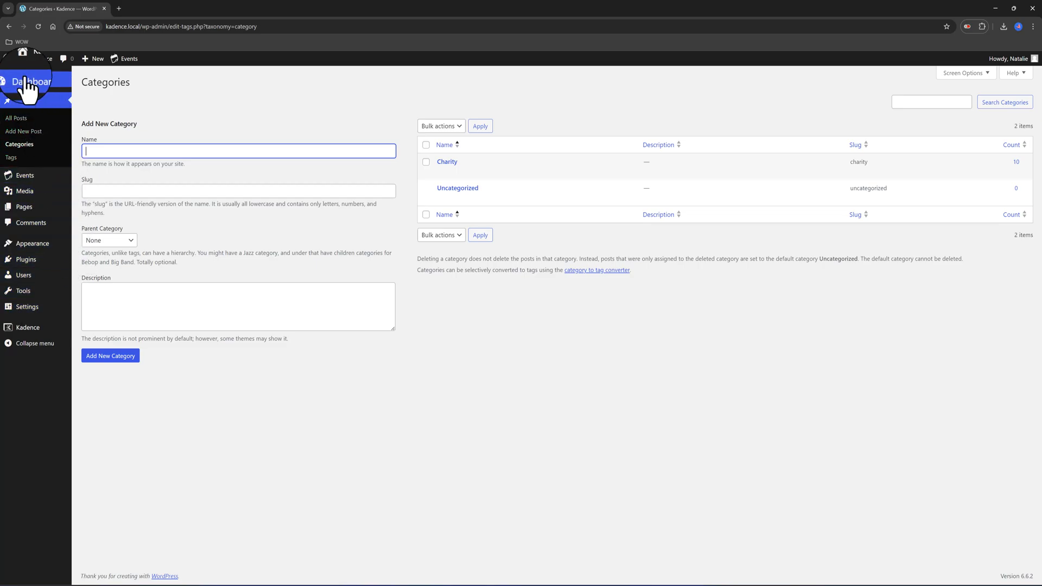
pyautogui.click(31, 82)
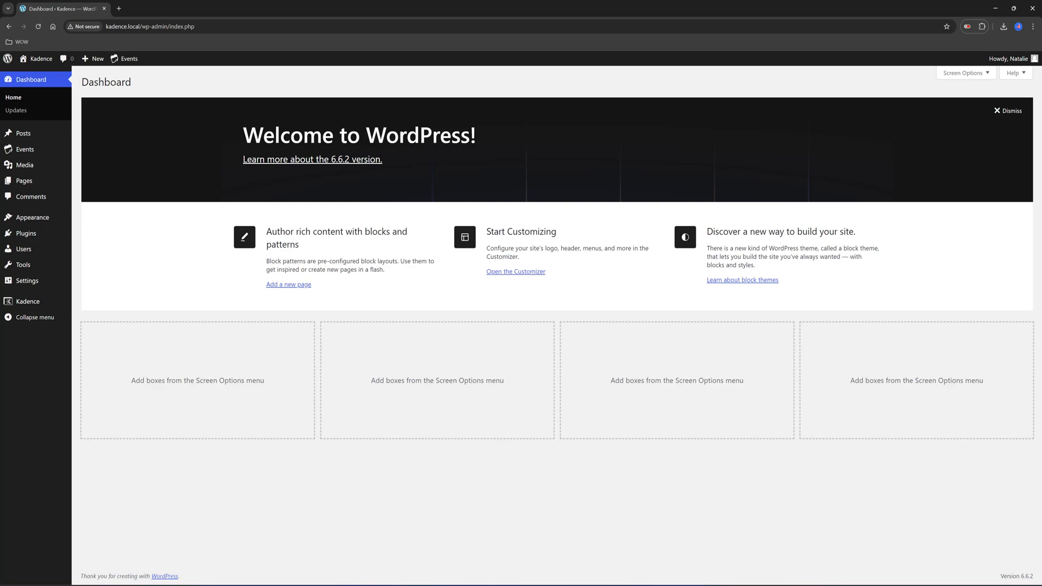
# Step: From the Pages list, view the live Blog page with its three-column grid of Charity posts
pyautogui.click(24, 181)
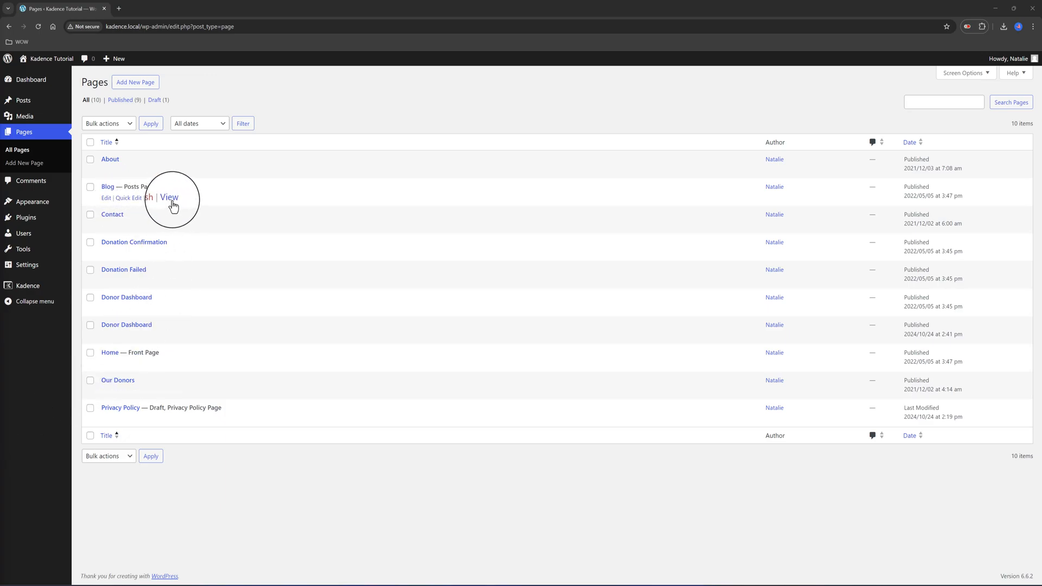
pyautogui.click(169, 198)
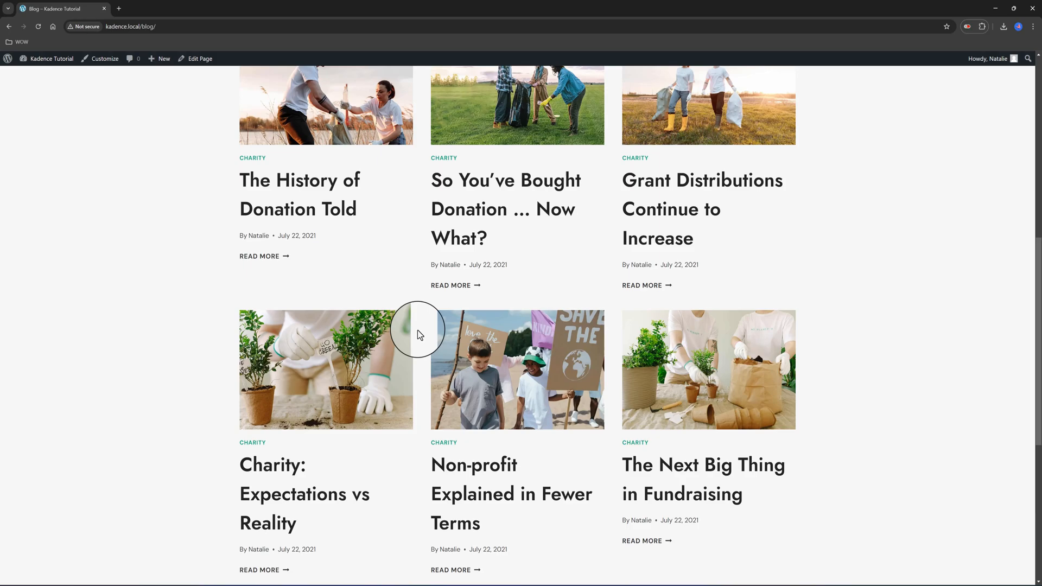
pyautogui.scroll(3)
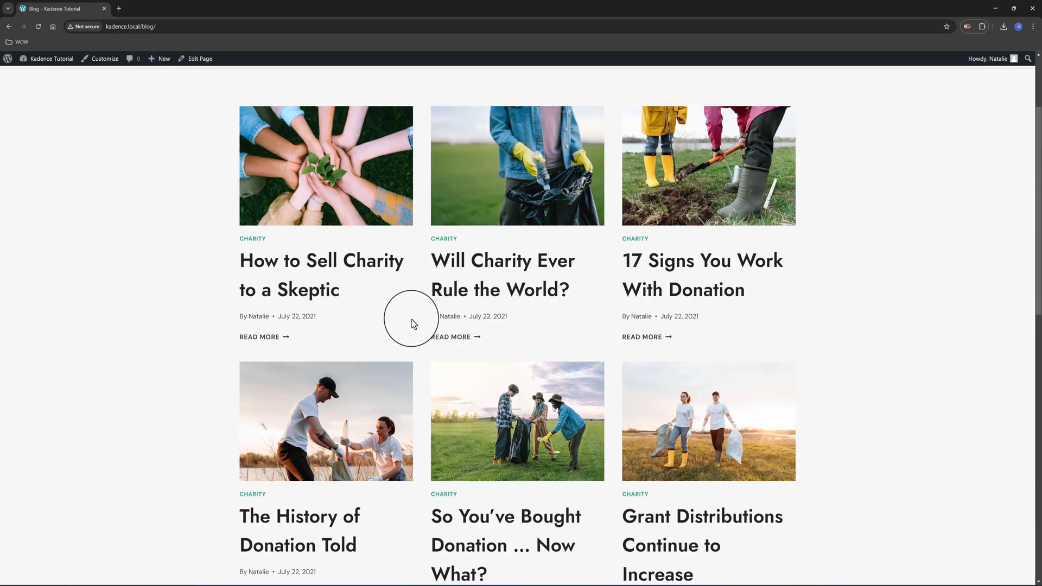
pyautogui.click(8, 59)
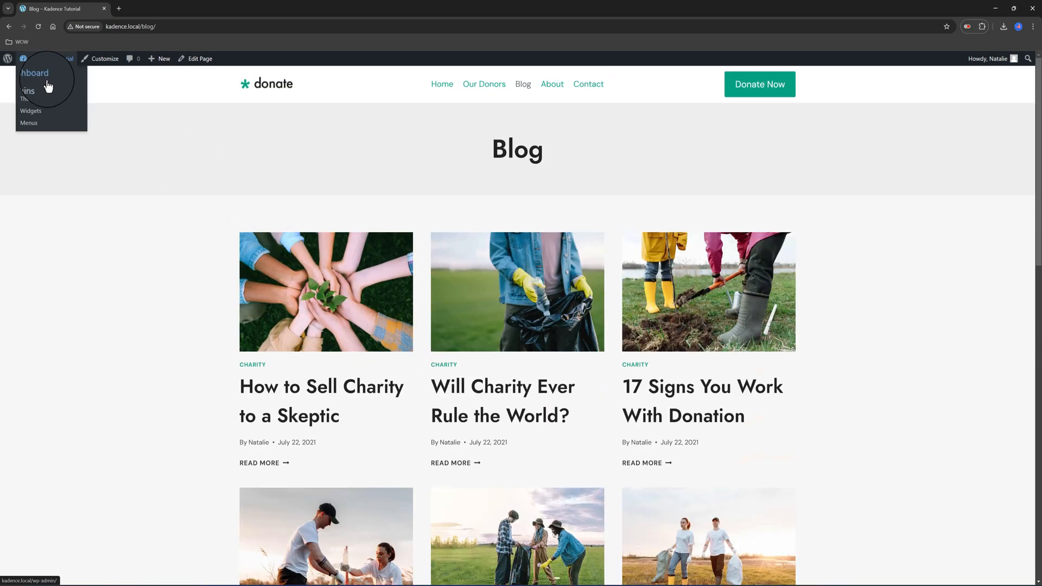
# Step: Create a new post category named 'YouTube Videos' under Posts > Categories
pyautogui.click(35, 73)
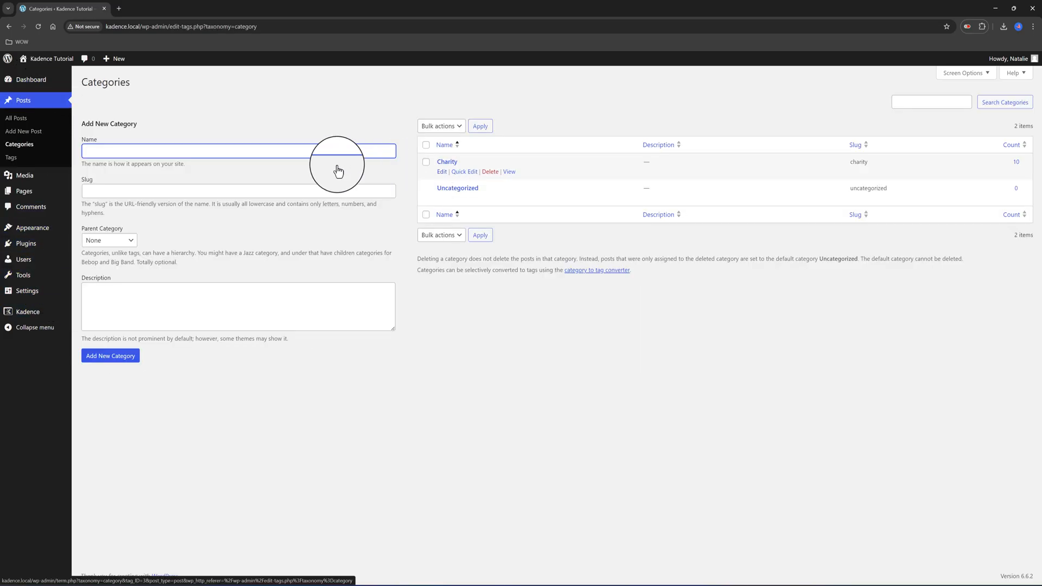
pyautogui.moveTo(142, 151)
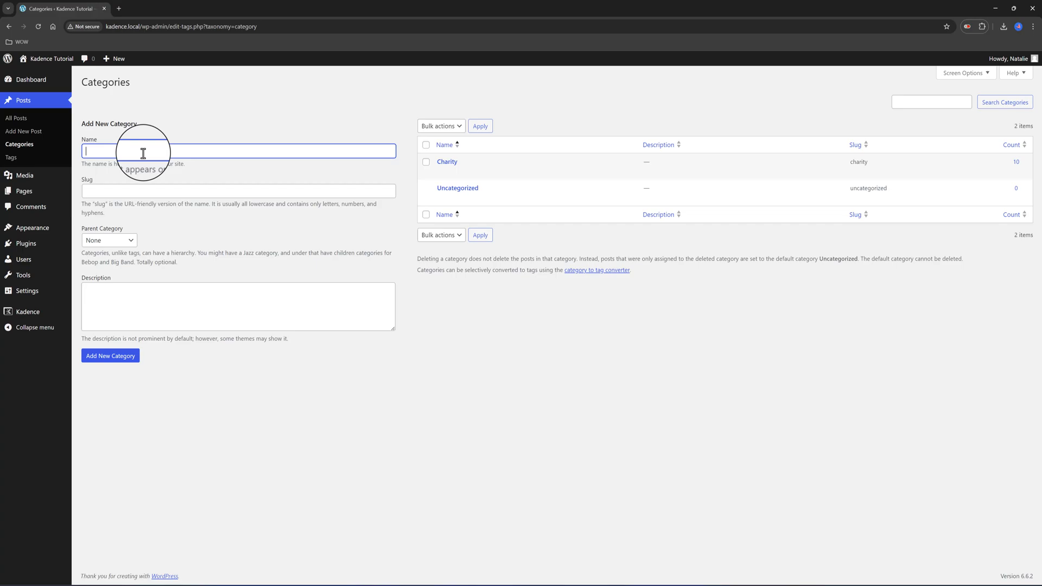
pyautogui.write('YouTu')
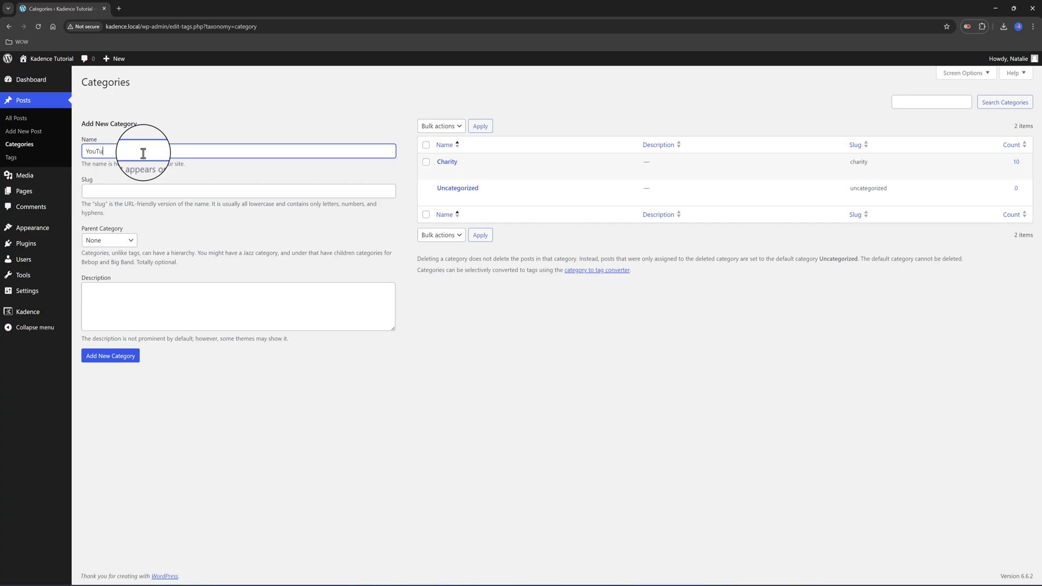
pyautogui.click(22, 132)
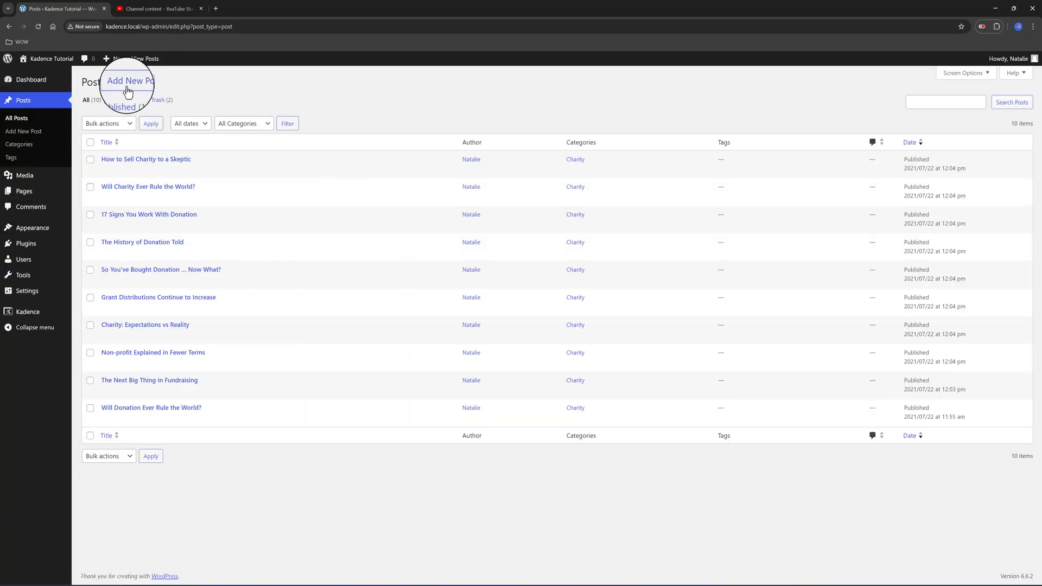
# Step: Start a new post titled 'YouTube' with a Row Layout holding a YouTube embed block
pyautogui.click(126, 80)
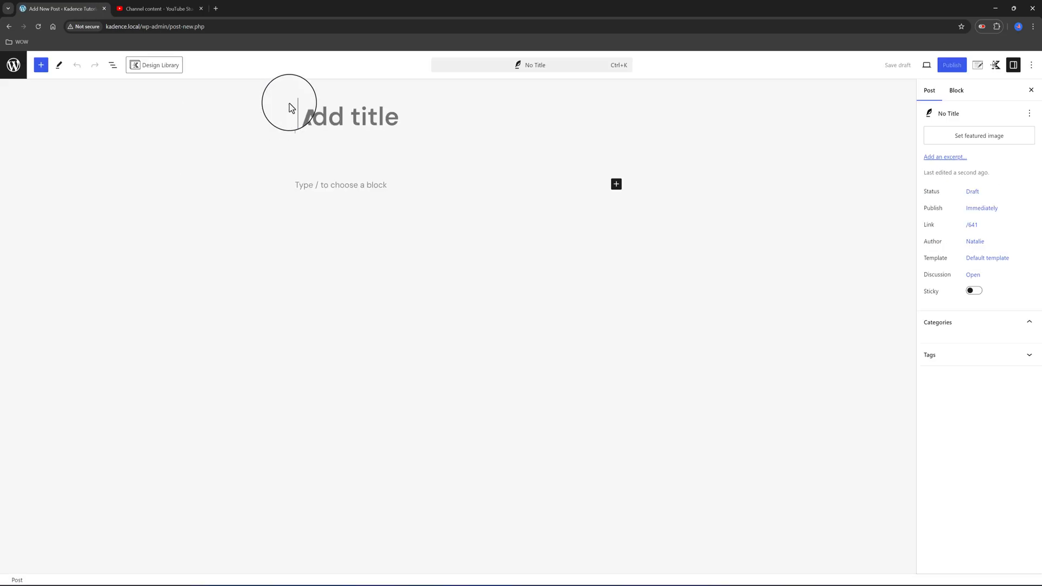
pyautogui.write('YouTube Videos')
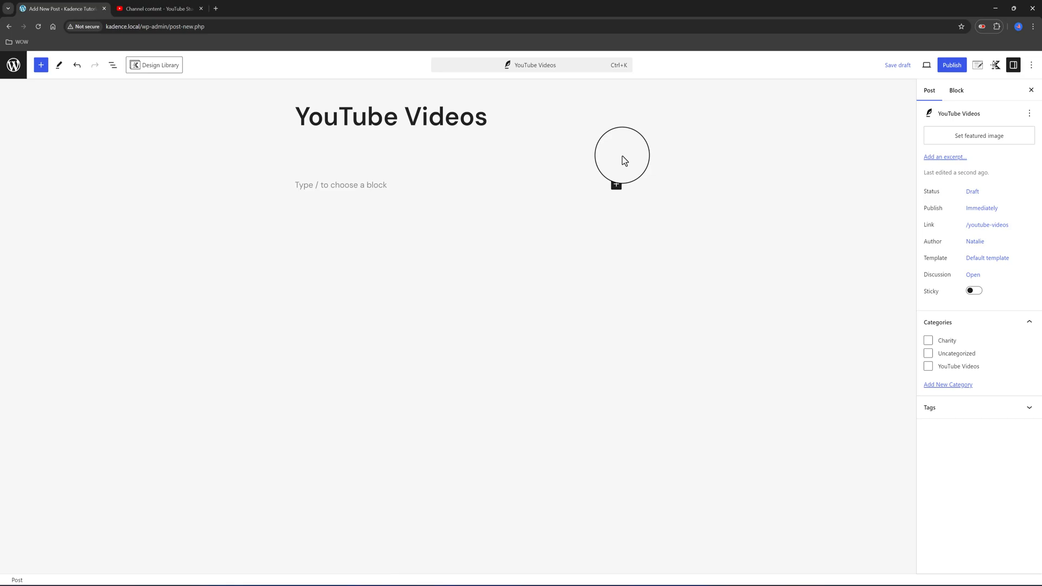
pyautogui.click(616, 185)
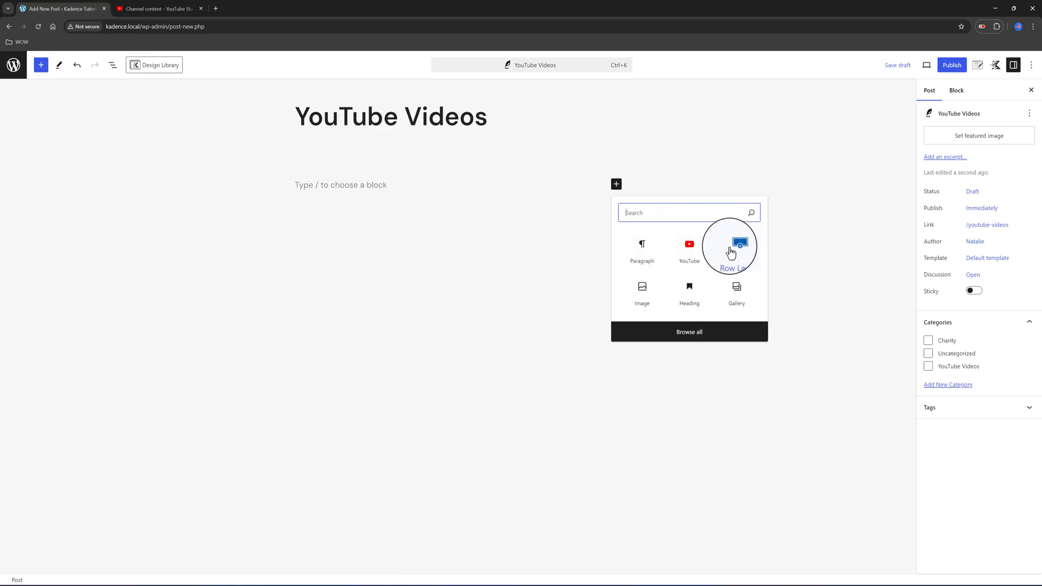
pyautogui.click(729, 250)
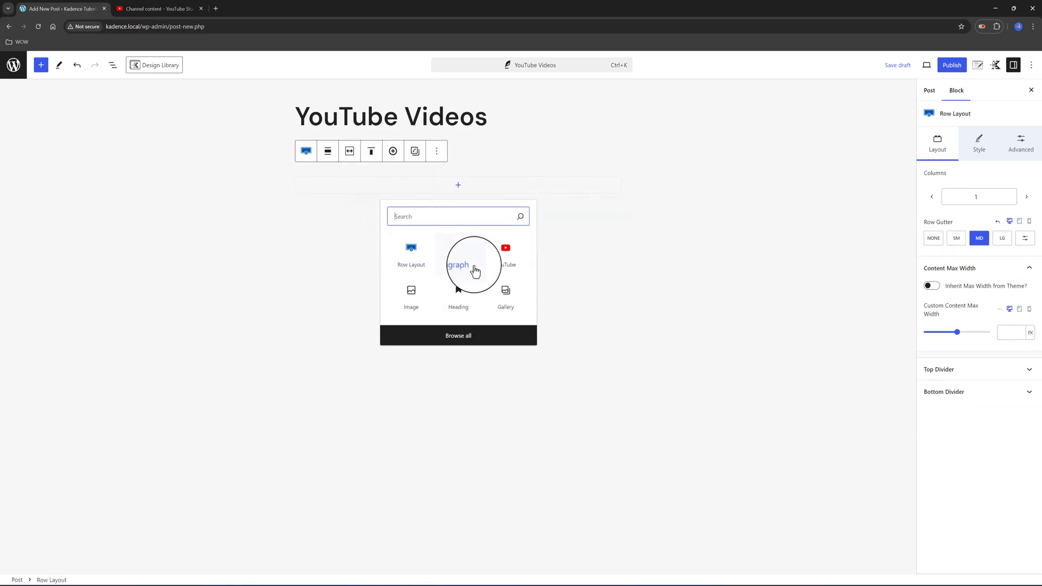
pyautogui.click(505, 253)
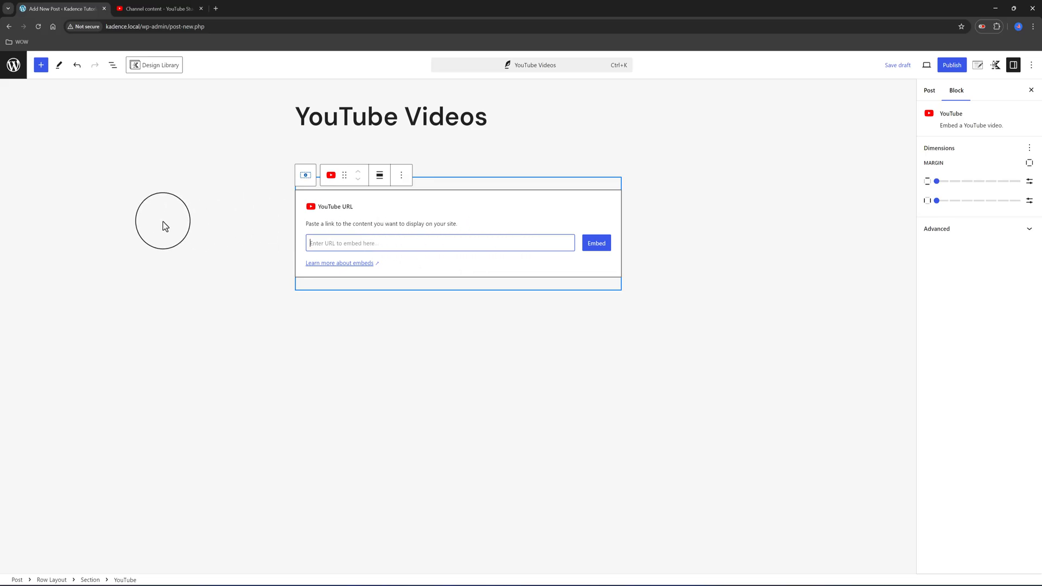
# Step: Copy the video's shareable link from the YouTube Studio channel content tab
pyautogui.click(156, 8)
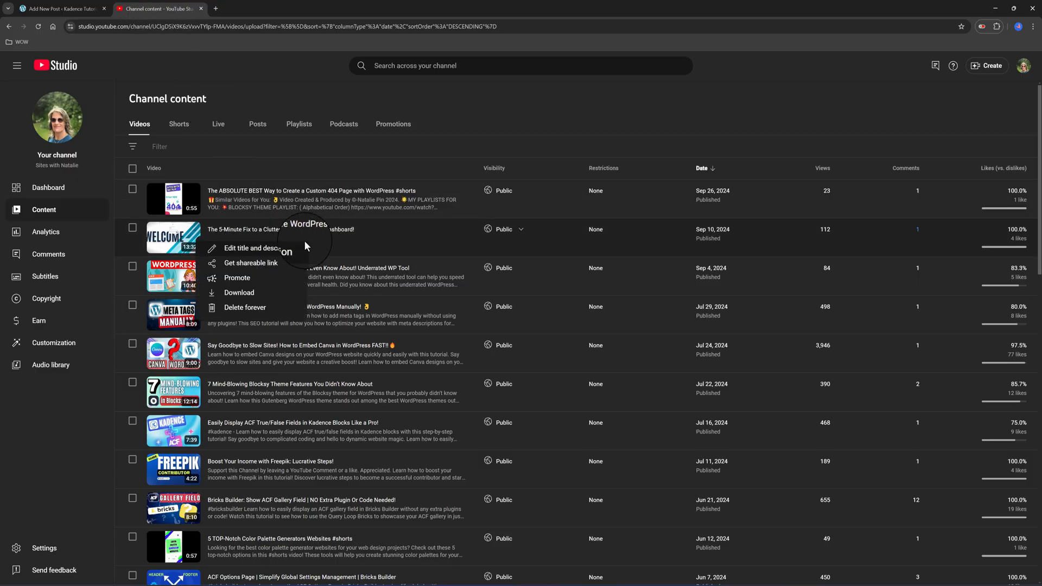
pyautogui.click(60, 8)
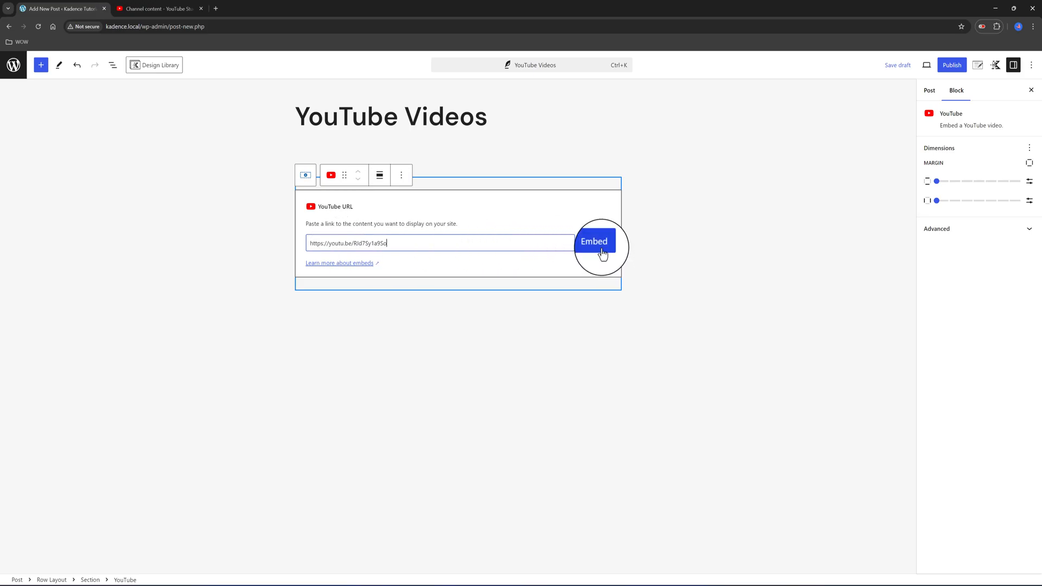
# Step: Embed the video from the pasted link and publish the YouTube Videos post
pyautogui.click(594, 241)
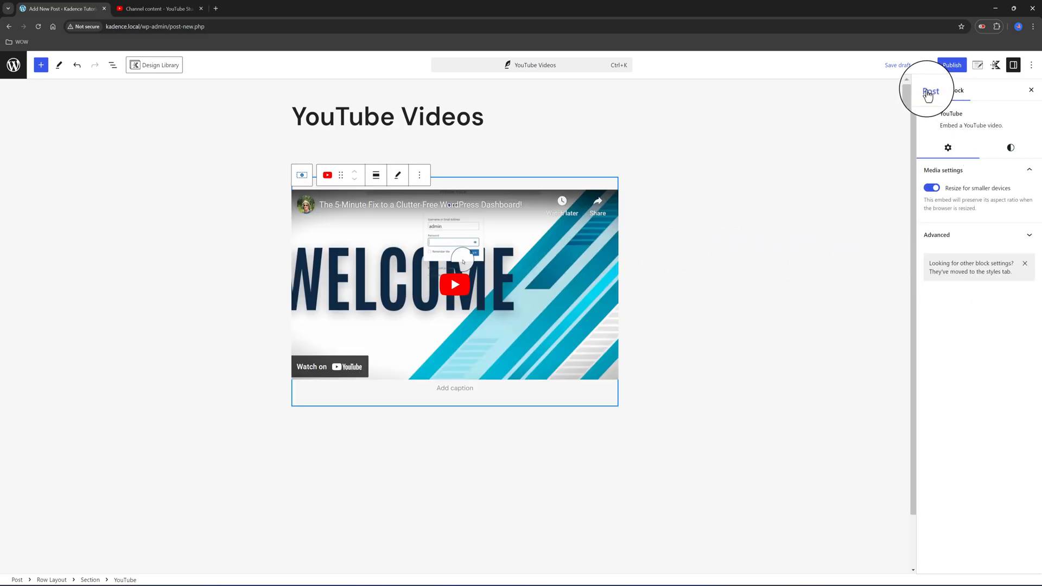
pyautogui.click(930, 91)
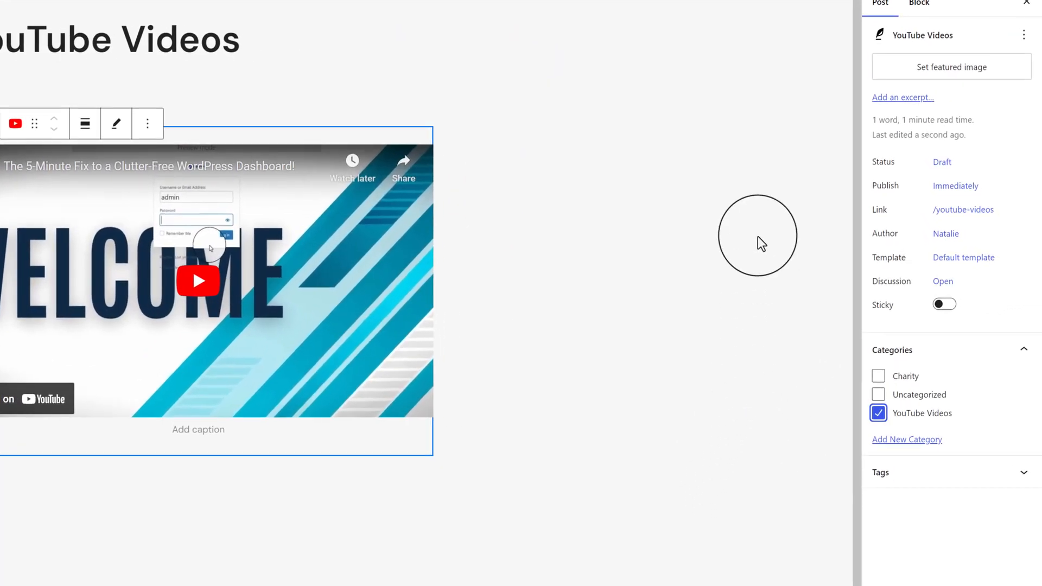
pyautogui.click(928, 5)
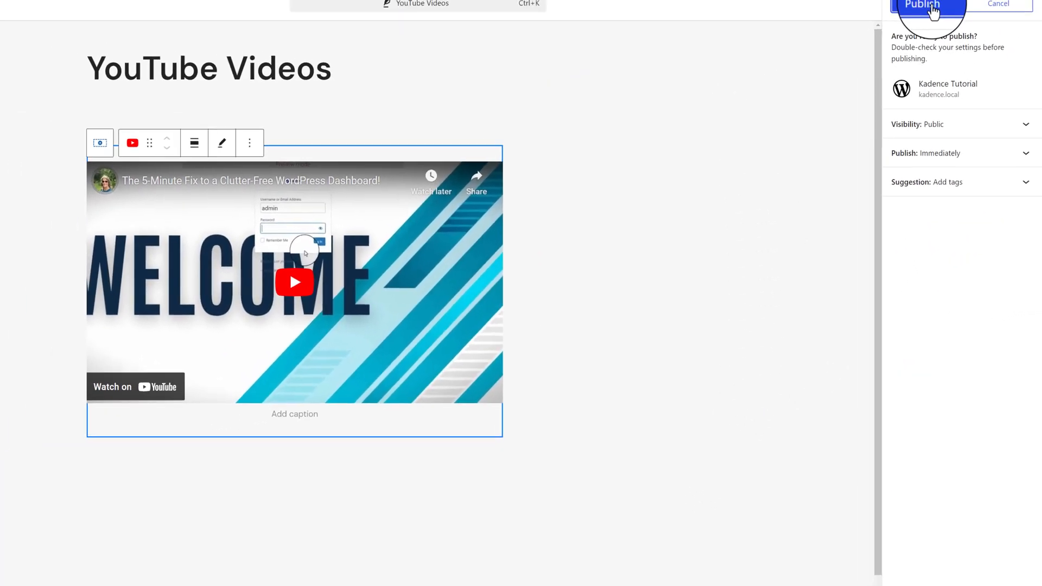
pyautogui.click(928, 5)
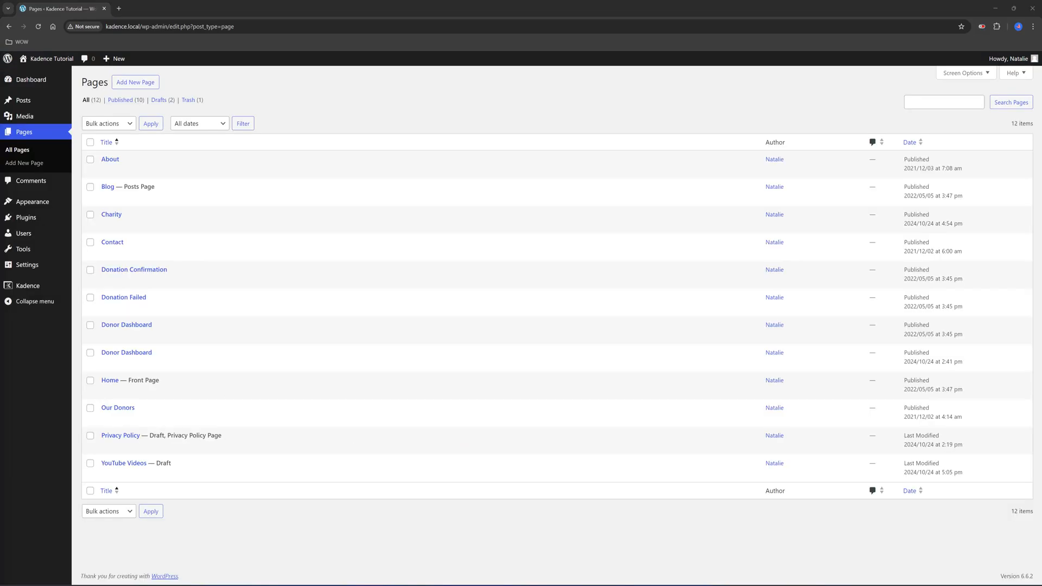
# Step: Open the draft YouTube Videos page for editing from the All Pages list
pyautogui.click(106, 474)
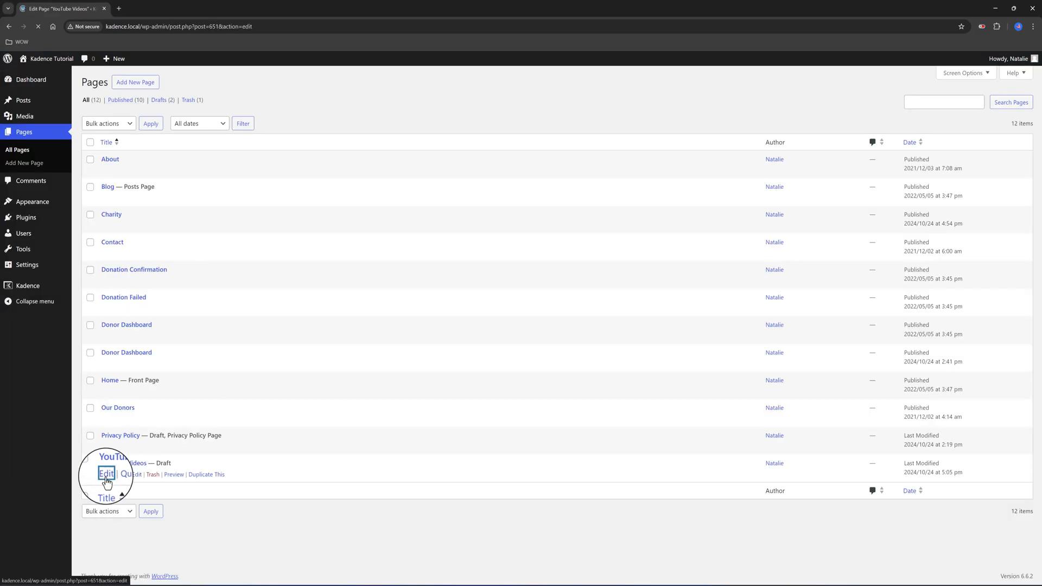
pyautogui.click(106, 474)
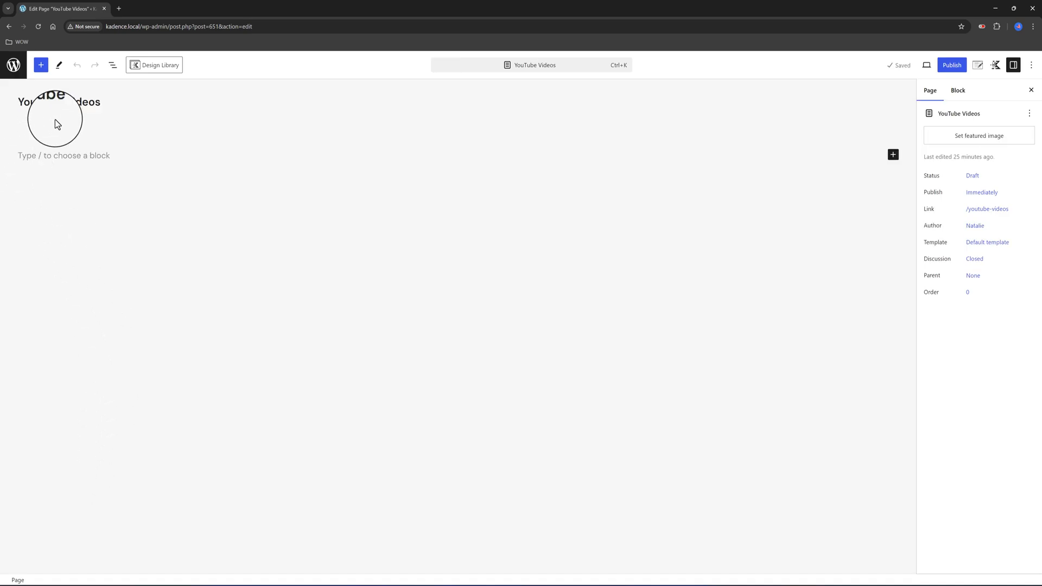
pyautogui.moveTo(12, 107)
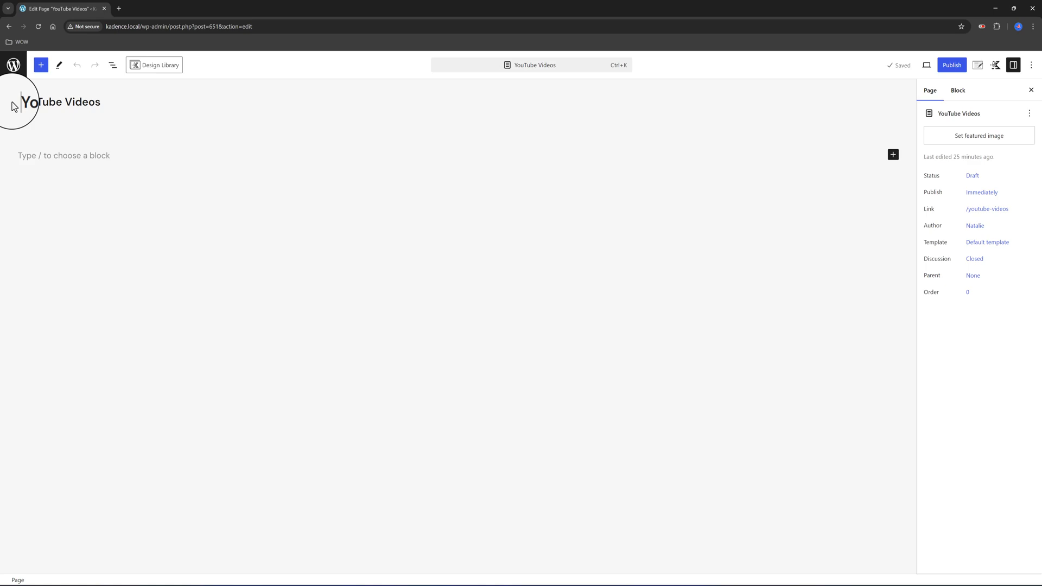
pyautogui.moveTo(146, 165)
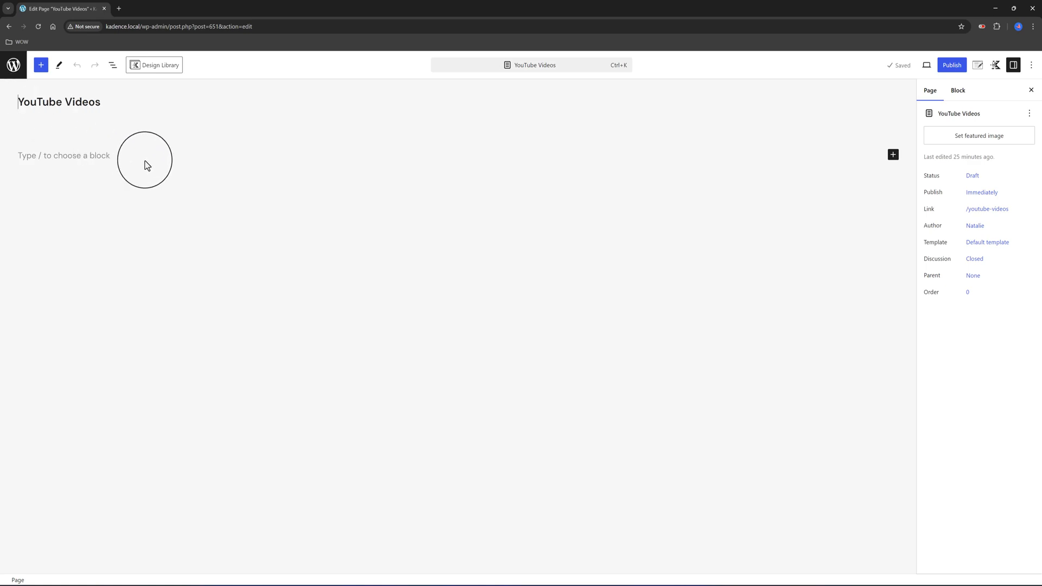
pyautogui.moveTo(893, 155)
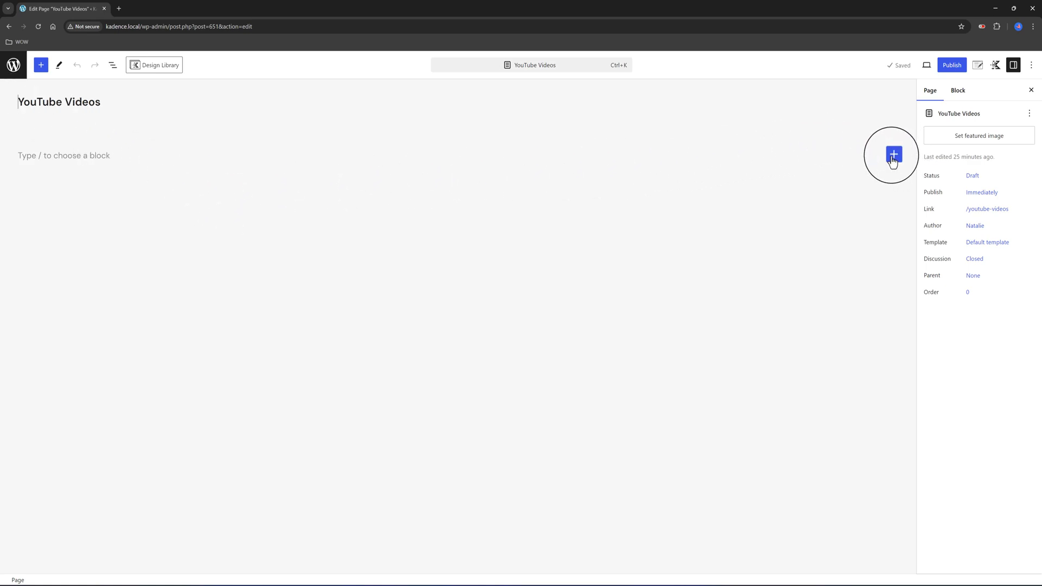
# Step: Insert a one-column Row Layout on the page with a Post Grid/Carousel block inside it
pyautogui.click(893, 154)
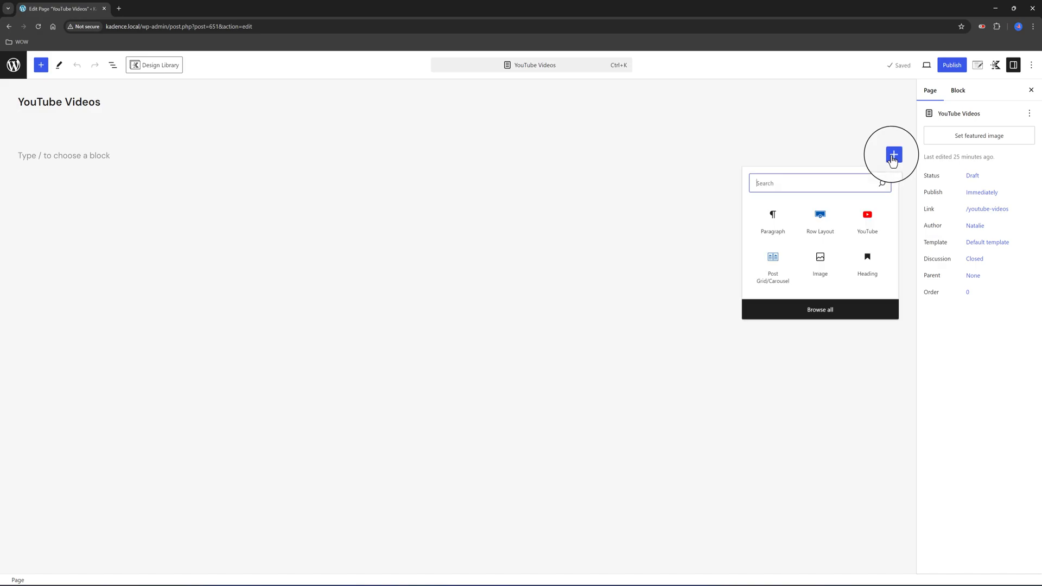
pyautogui.moveTo(820, 214)
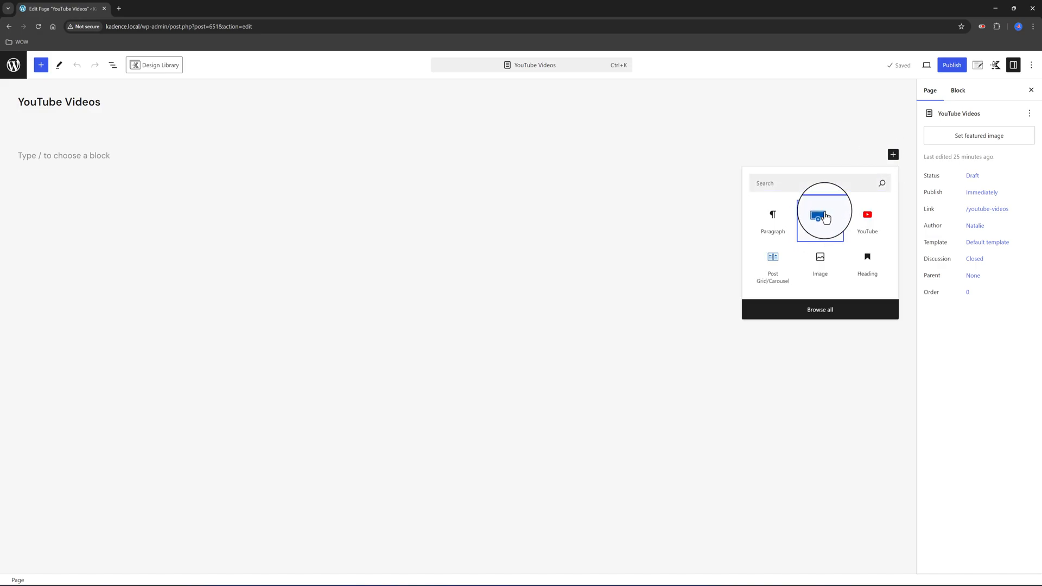
pyautogui.click(823, 216)
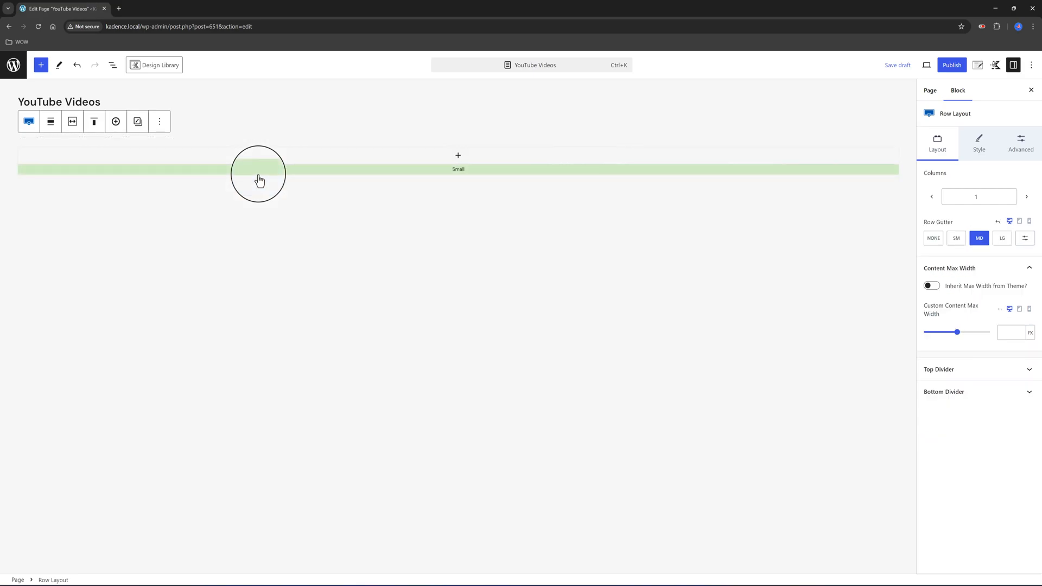
pyautogui.click(458, 155)
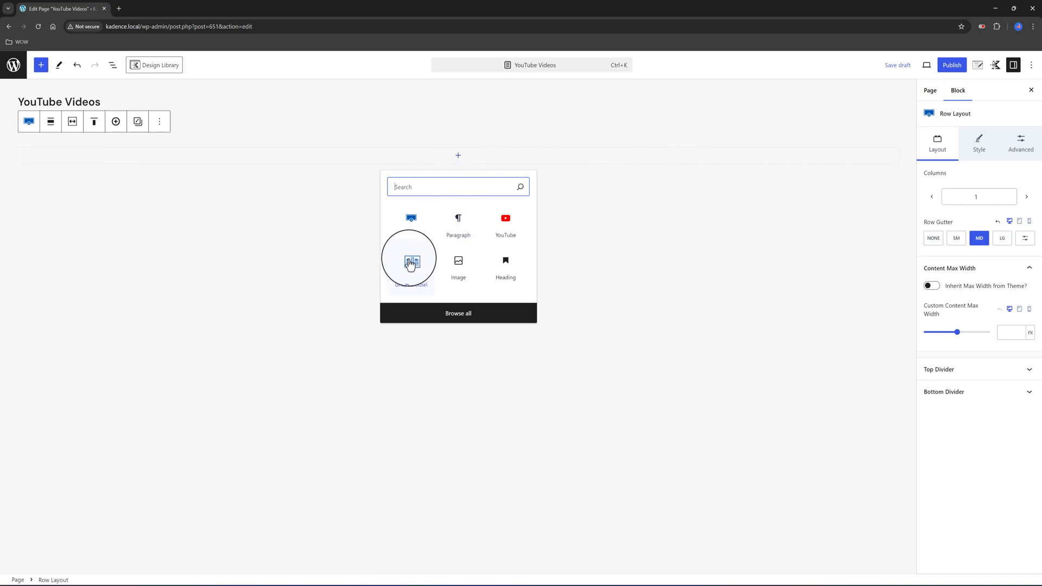
pyautogui.click(409, 261)
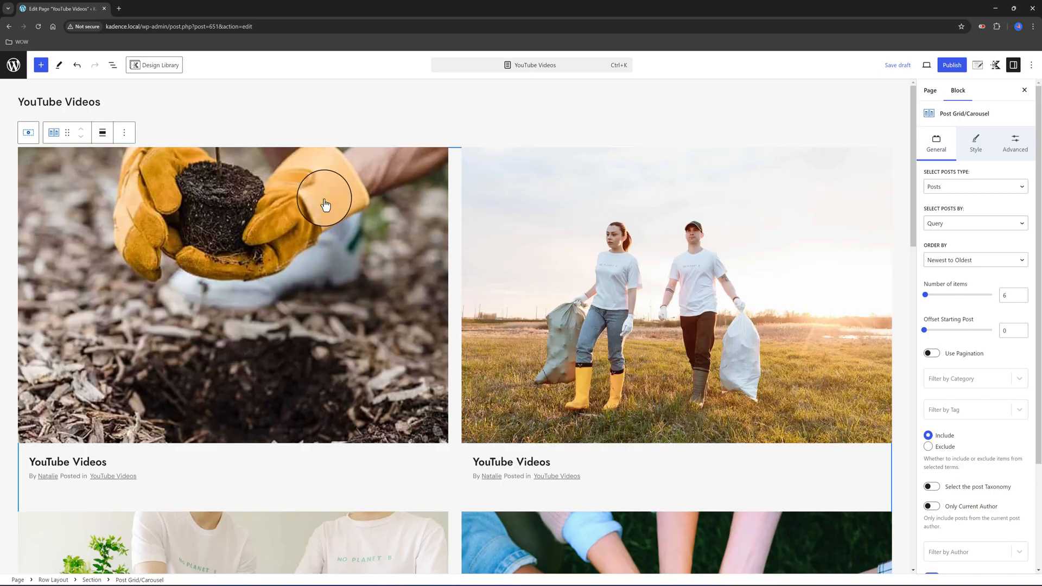
pyautogui.moveTo(851, 233)
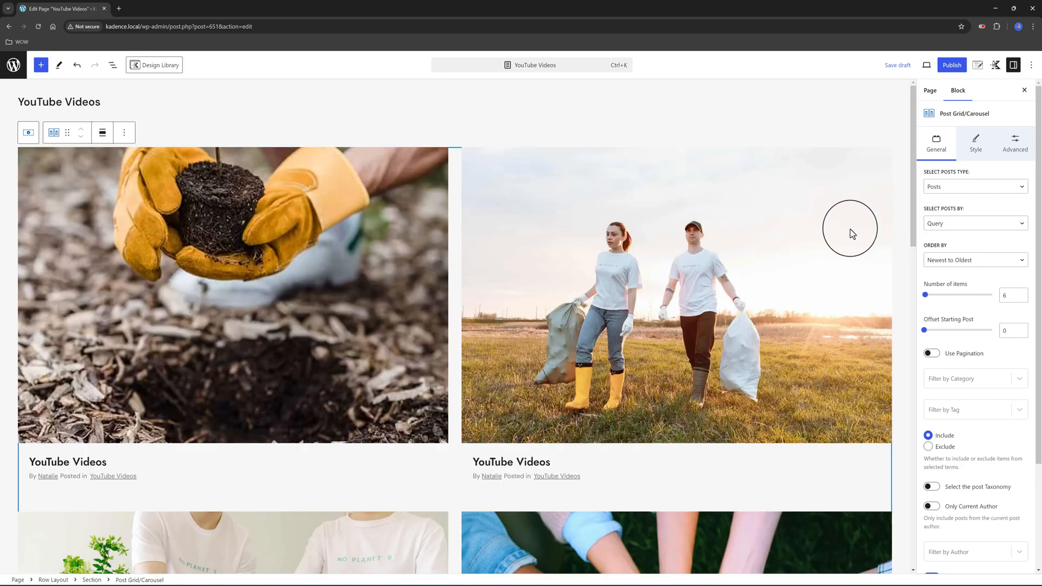
# Step: Enable 'Select the post Taxonomy' filtering in the Post Grid/Carousel block settings
pyautogui.click(974, 222)
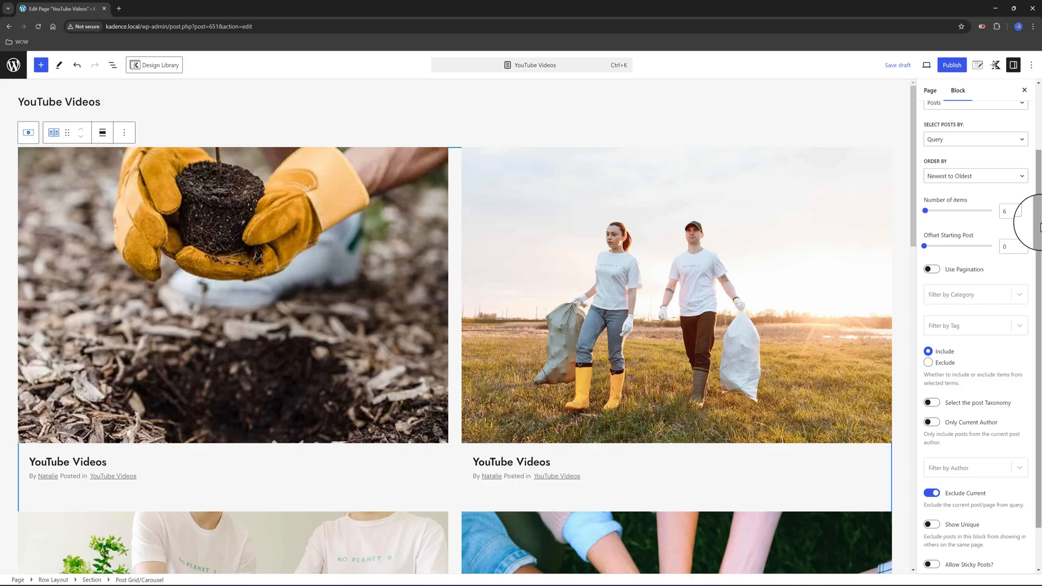
pyautogui.moveTo(1034, 226)
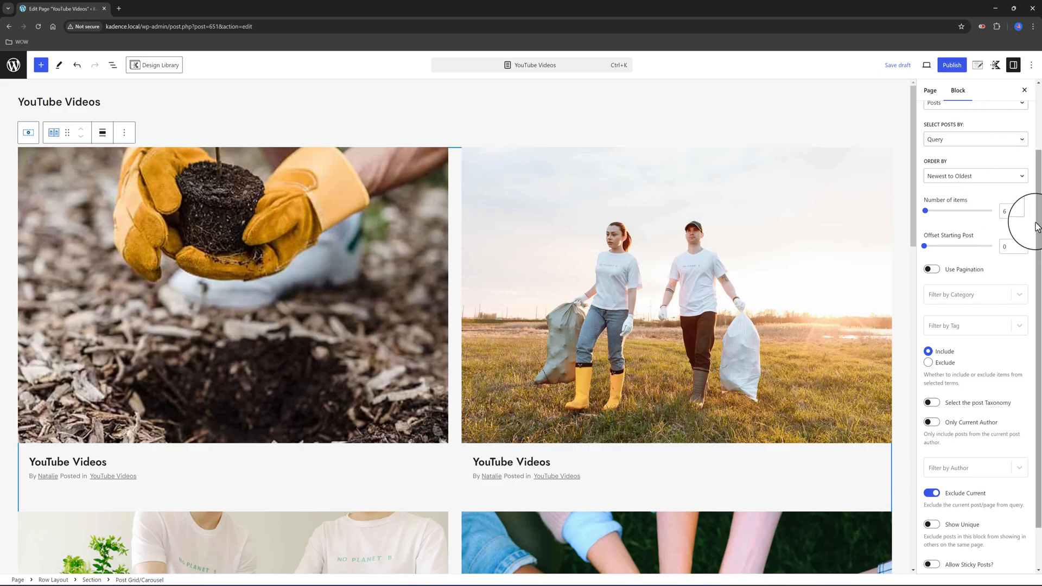
pyautogui.click(970, 294)
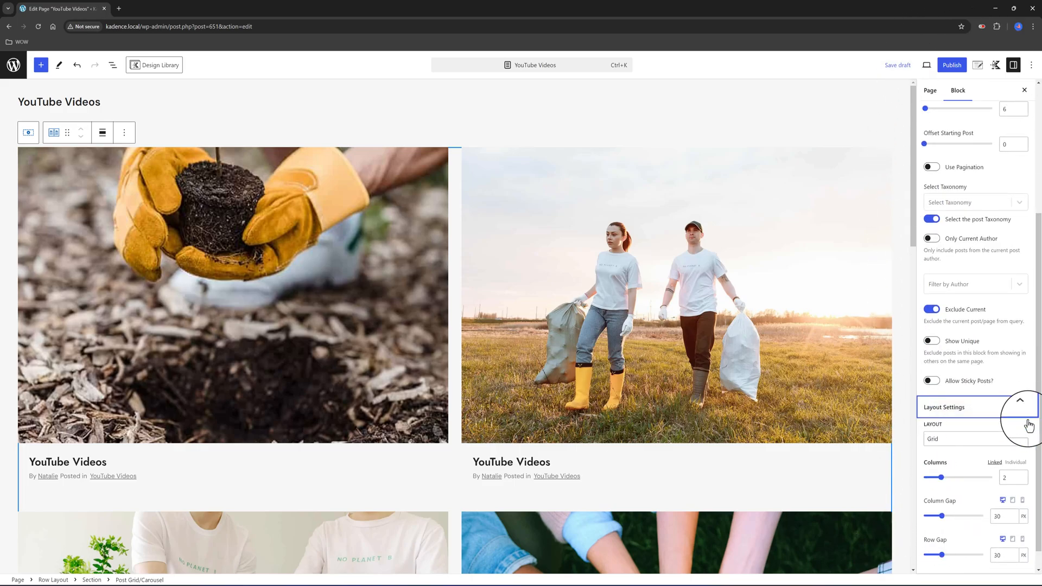
pyautogui.moveTo(971, 481)
pyautogui.write('3')
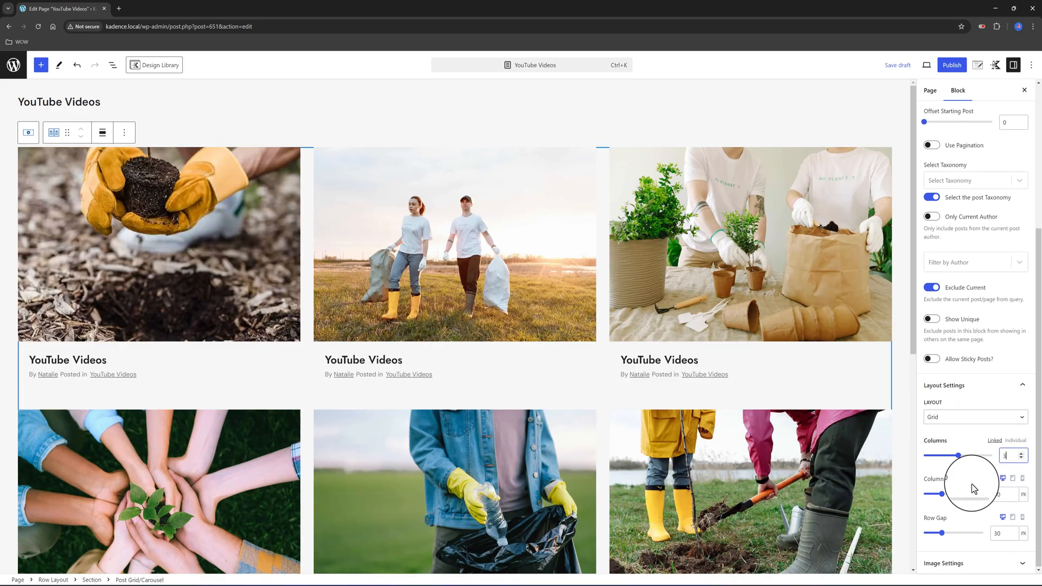
# Step: Set the grid images to Landscape 16:9 ratio and publish the YouTube Videos page
pyautogui.scroll(-3)
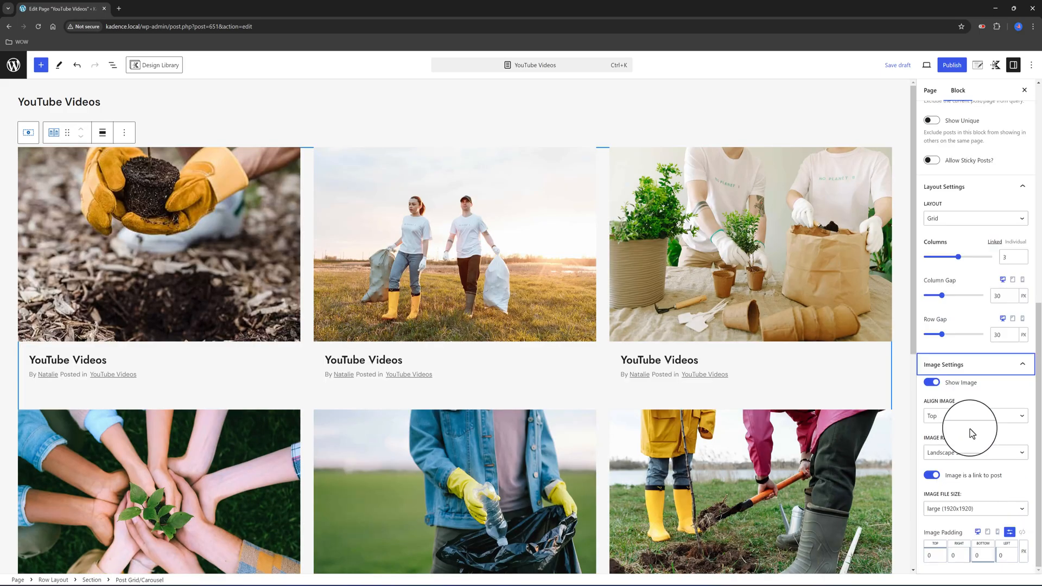
pyautogui.click(973, 452)
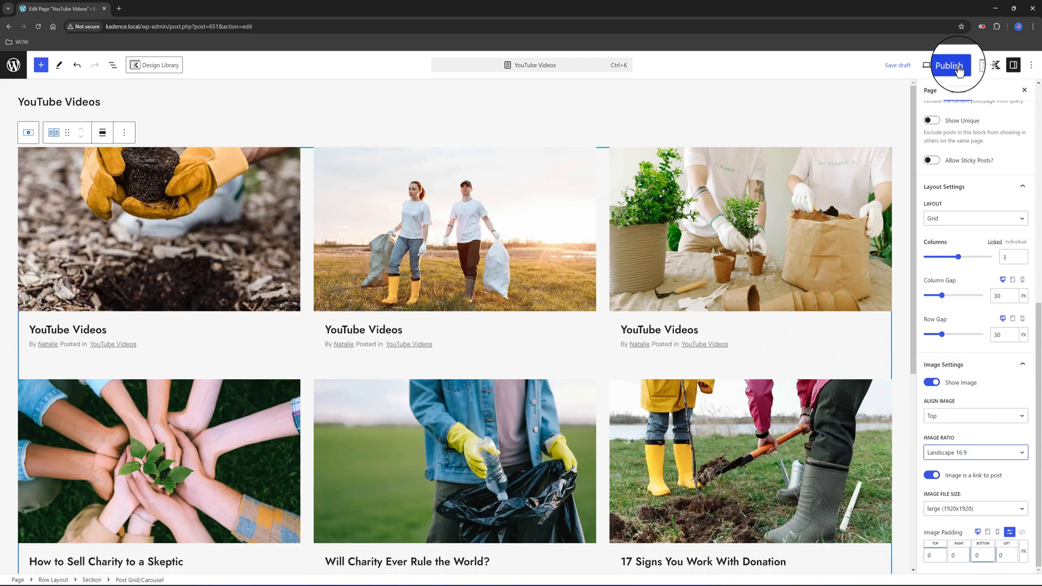
pyautogui.click(949, 65)
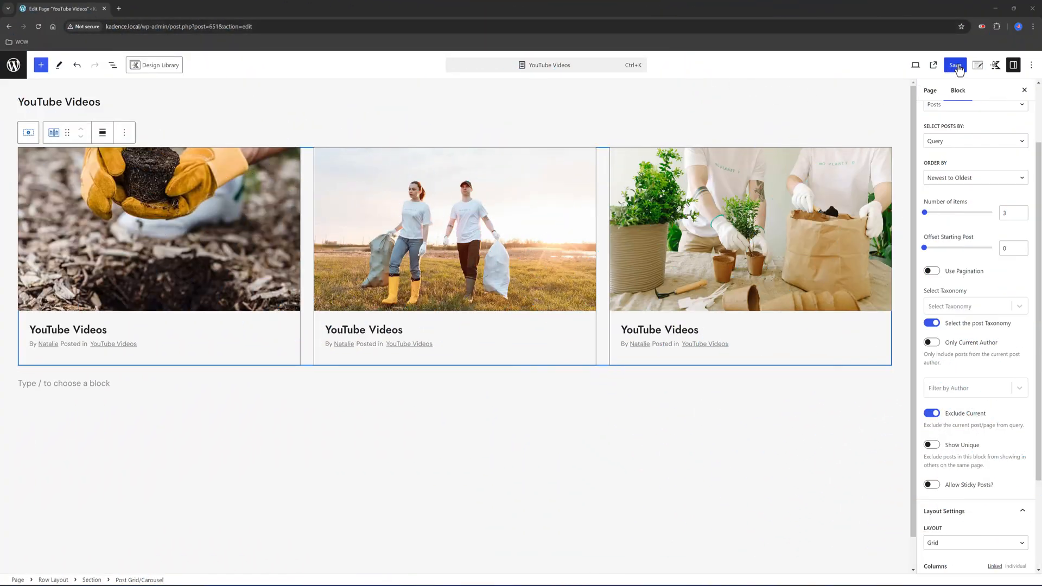
# Step: Save the page and view the live YouTube Videos page from the All Pages list
pyautogui.click(954, 65)
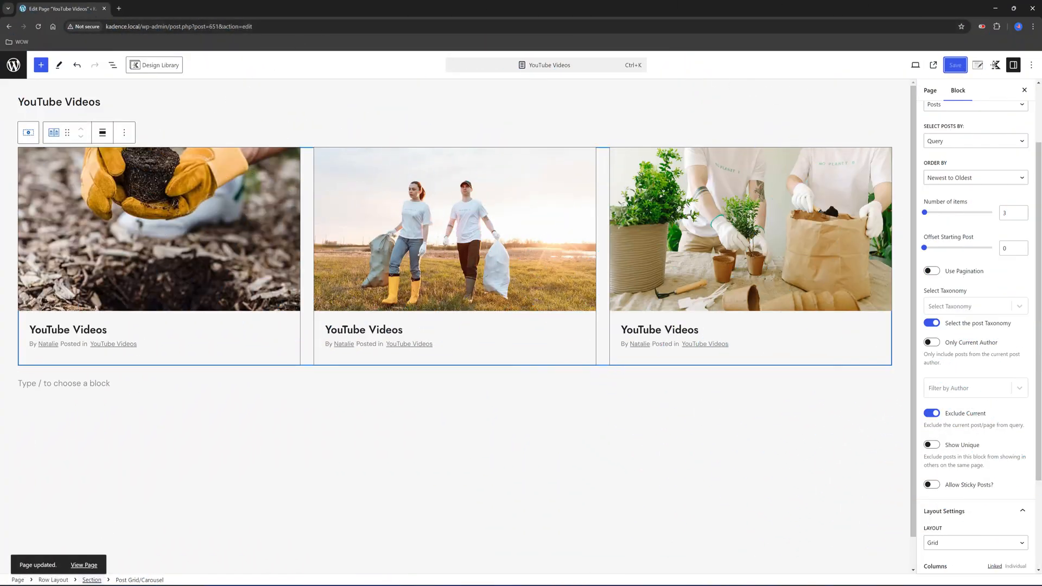
pyautogui.click(84, 564)
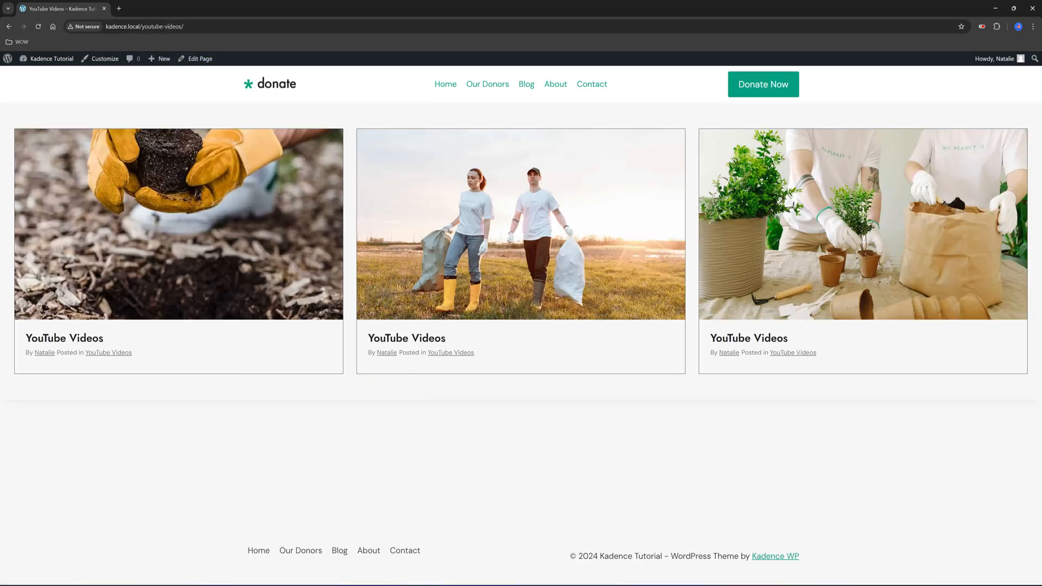
pyautogui.click(51, 59)
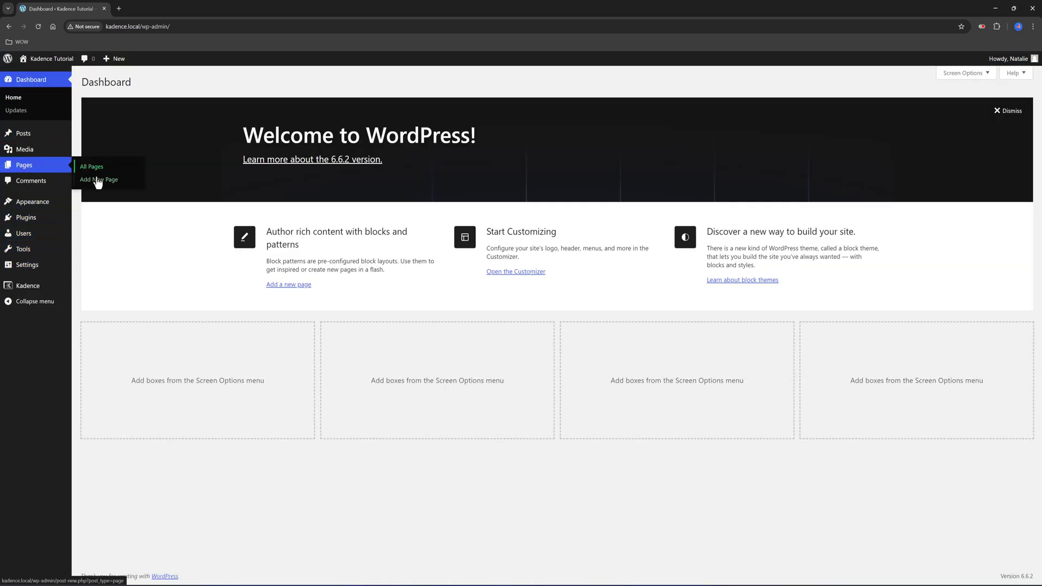
pyautogui.click(91, 167)
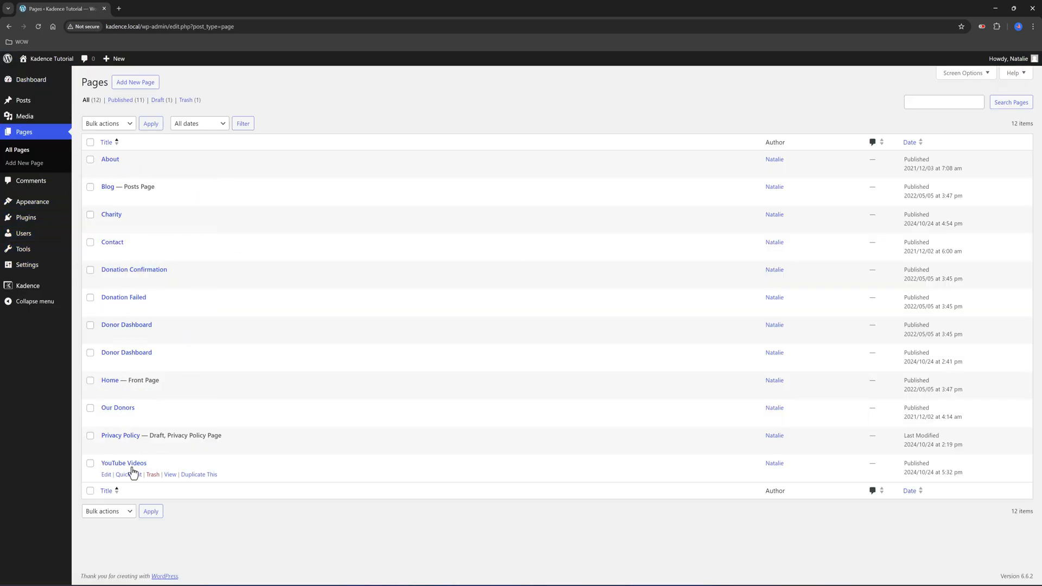
pyautogui.click(170, 474)
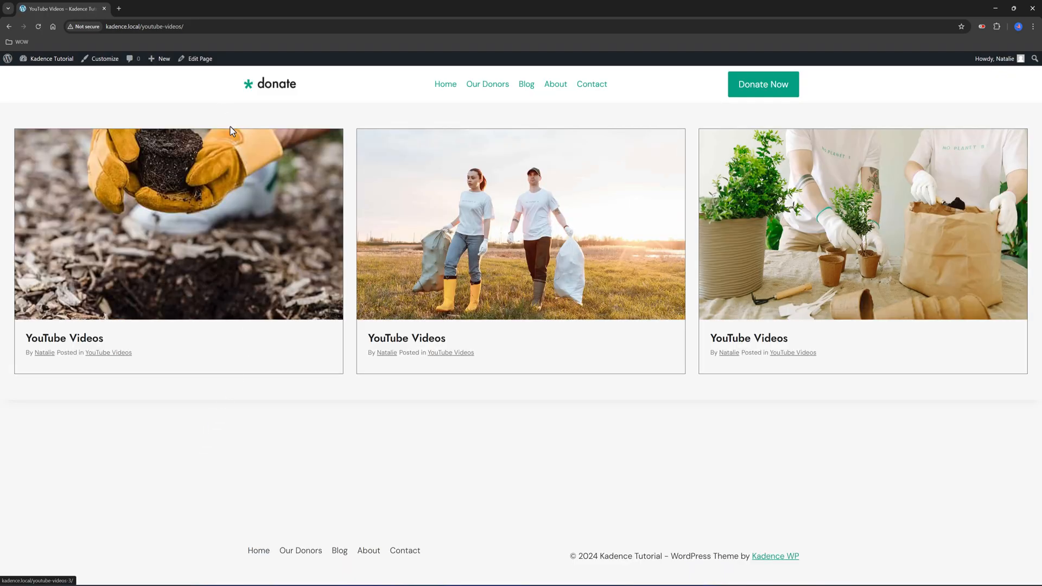